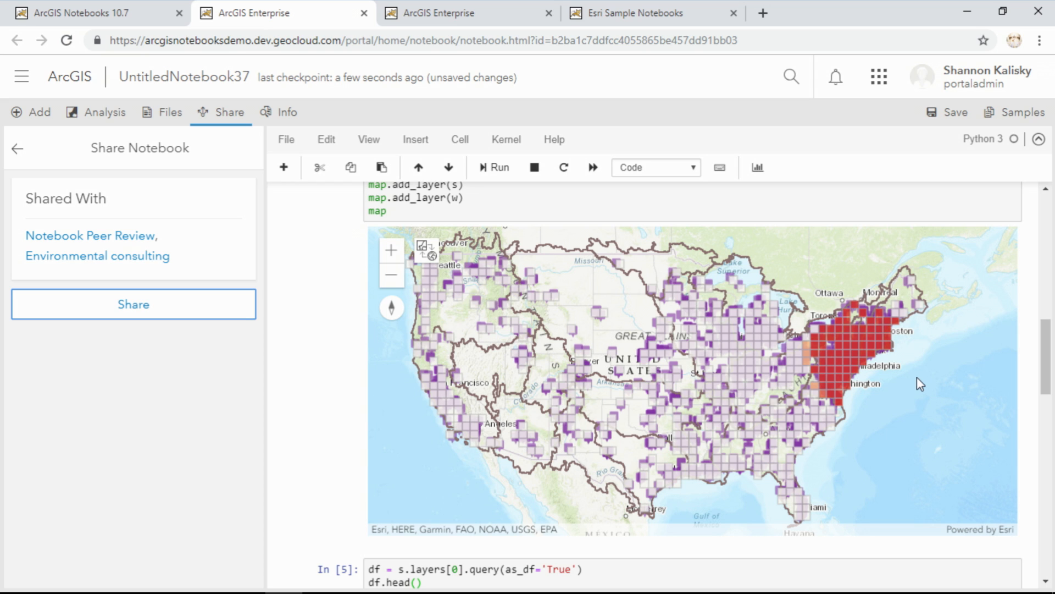
{"action": "mouse_move", "coordinate": [913, 383]}
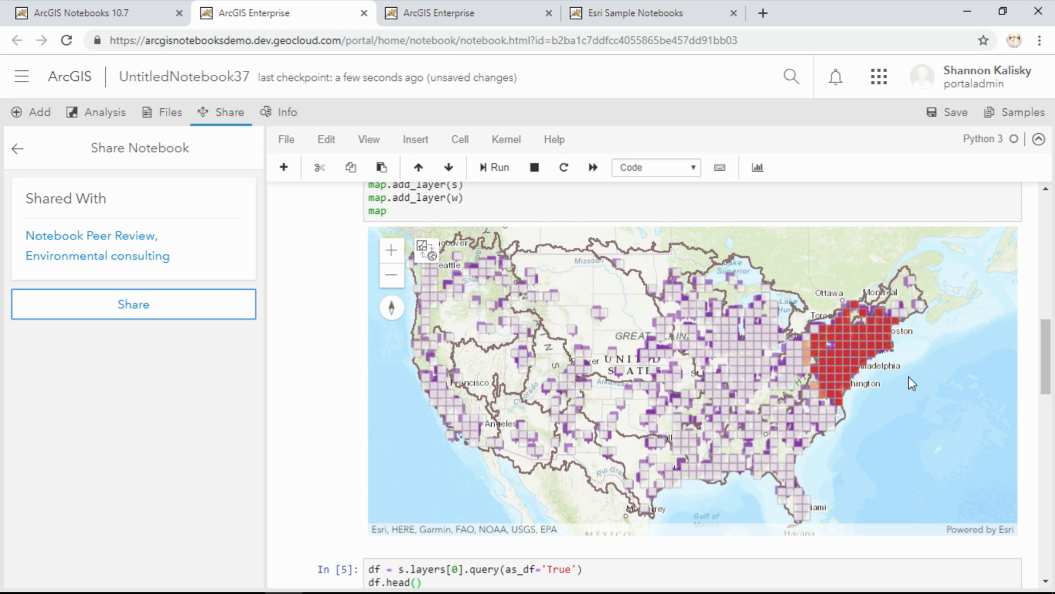
Step: Switch to the Restaurant clusters sample tab and scroll to the Density-based Clustering section
{"action": "left_click", "coordinate": [451, 13]}
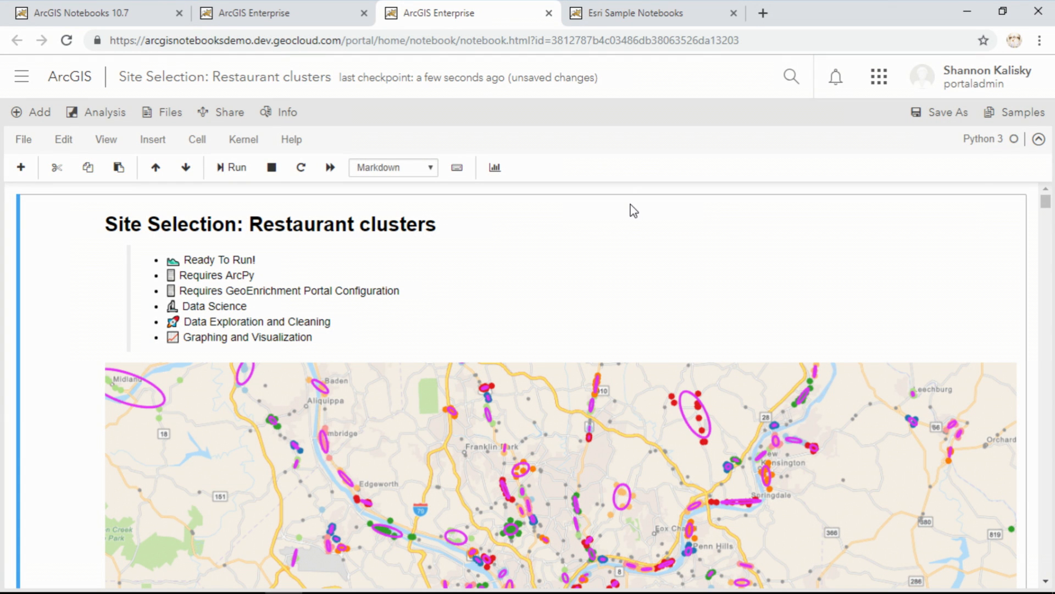
{"action": "mouse_move", "coordinate": [629, 207]}
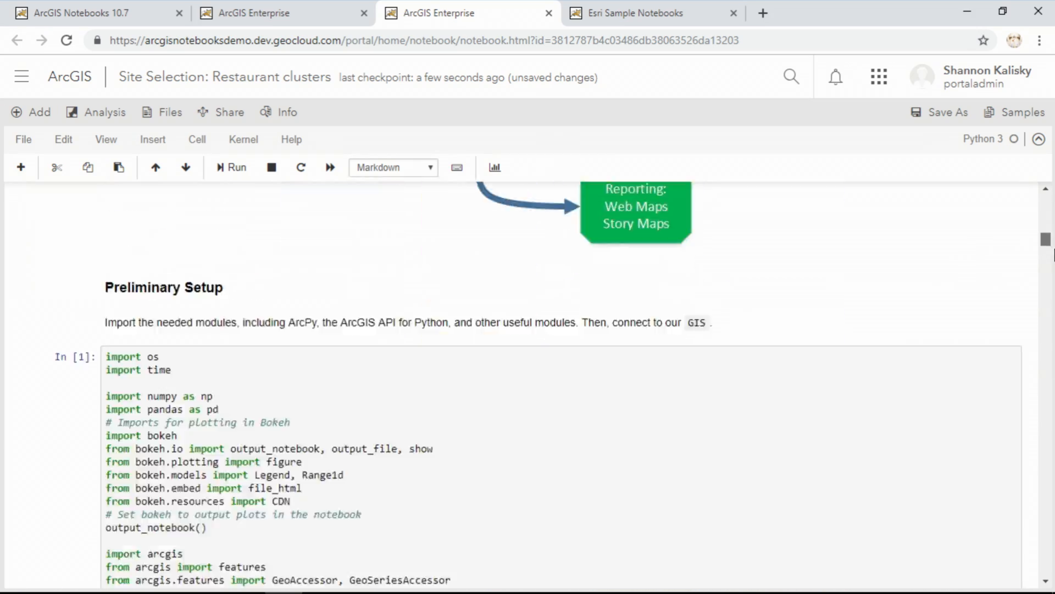
{"action": "scroll", "scroll_direction": "down", "scroll_amount": 3}
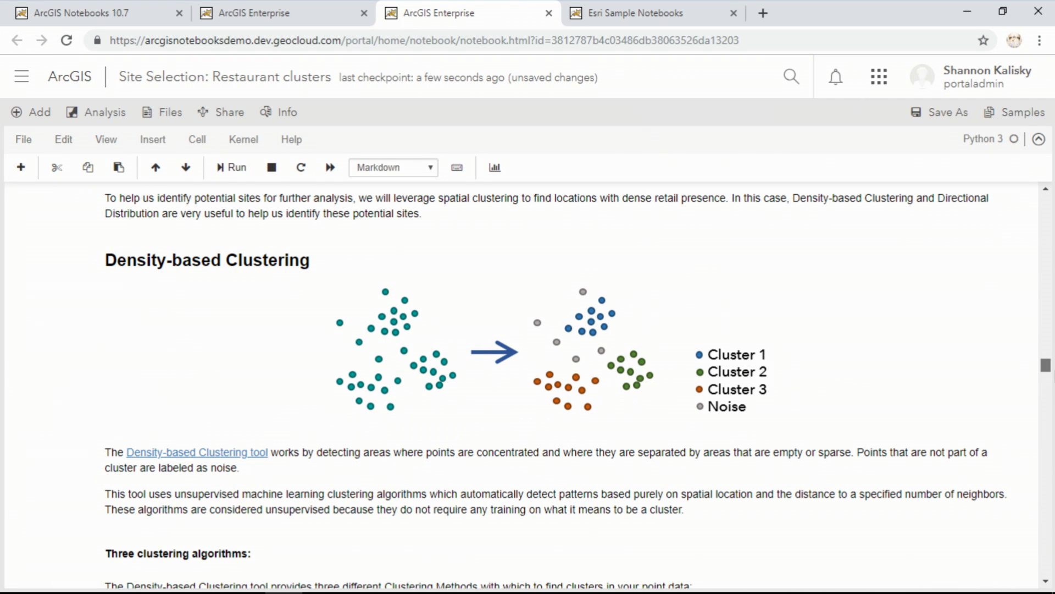
Step: Scroll past the HDBSCAN result tables and both cluster maps to the Directional Distribution heading
{"action": "scroll", "scroll_direction": "down", "scroll_amount": 3}
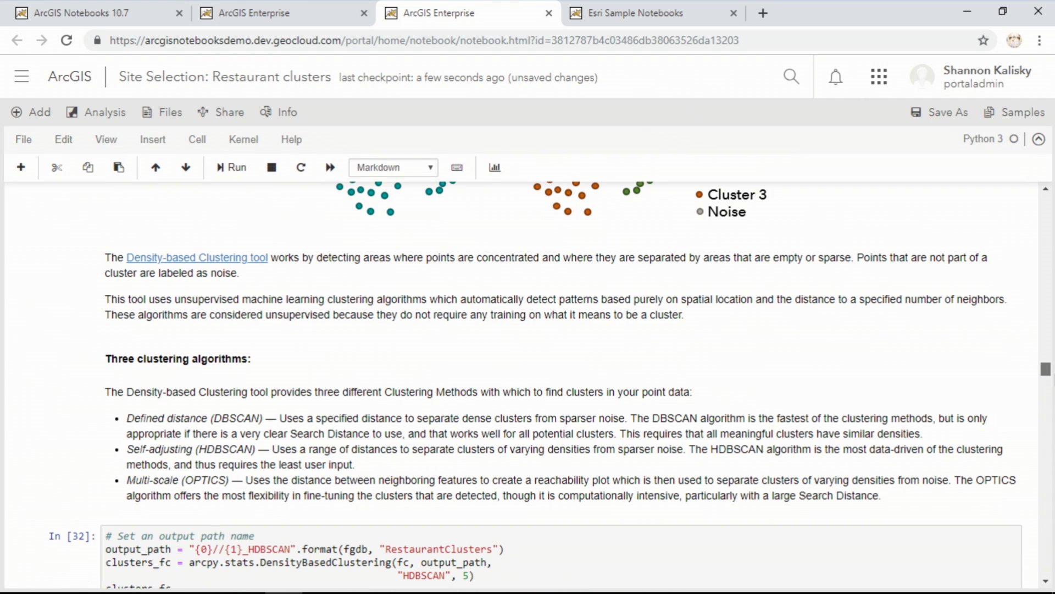
{"action": "scroll", "scroll_direction": "down", "scroll_amount": 3}
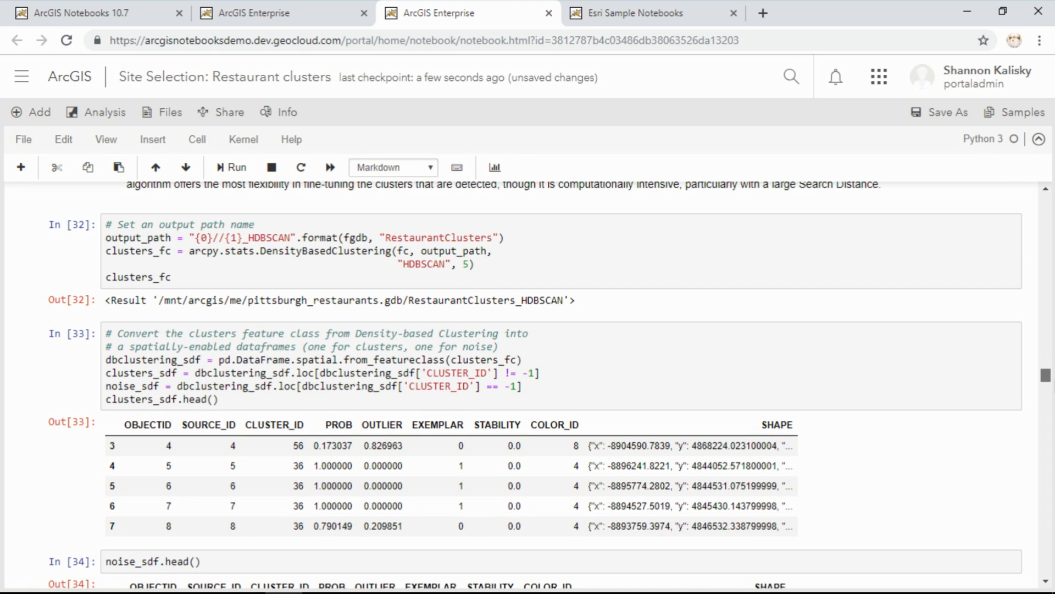
{"action": "scroll", "scroll_direction": "down", "scroll_amount": 3}
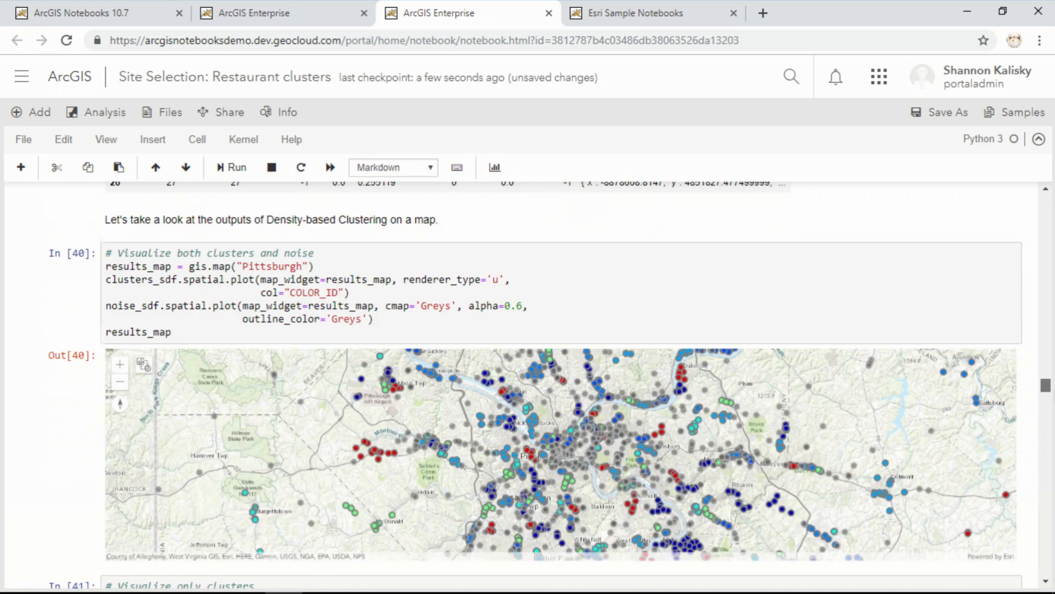
{"action": "scroll", "scroll_direction": "down", "scroll_amount": 3}
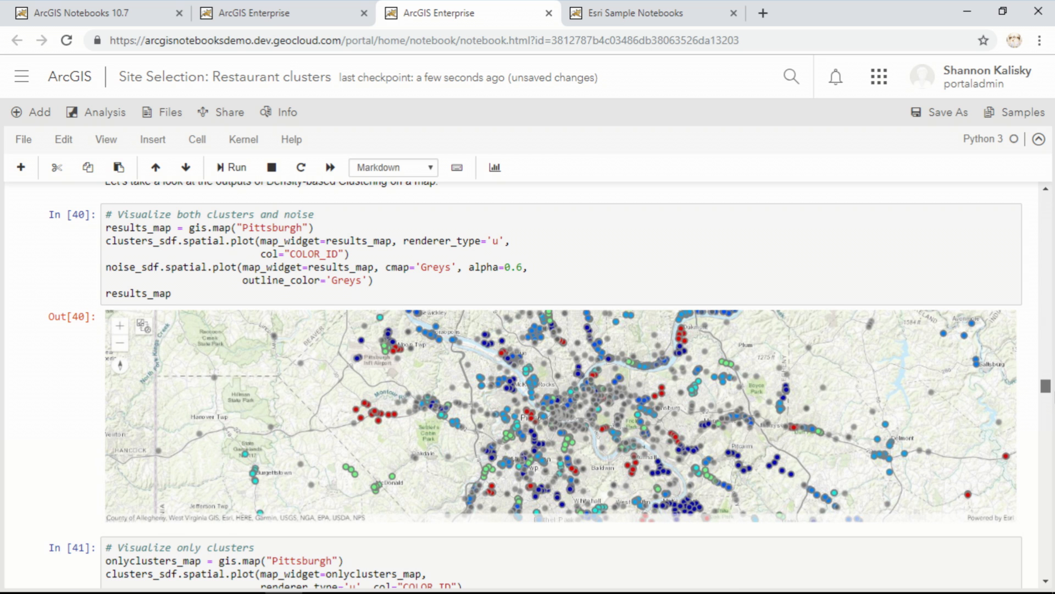
{"action": "scroll", "scroll_direction": "down", "scroll_amount": 3}
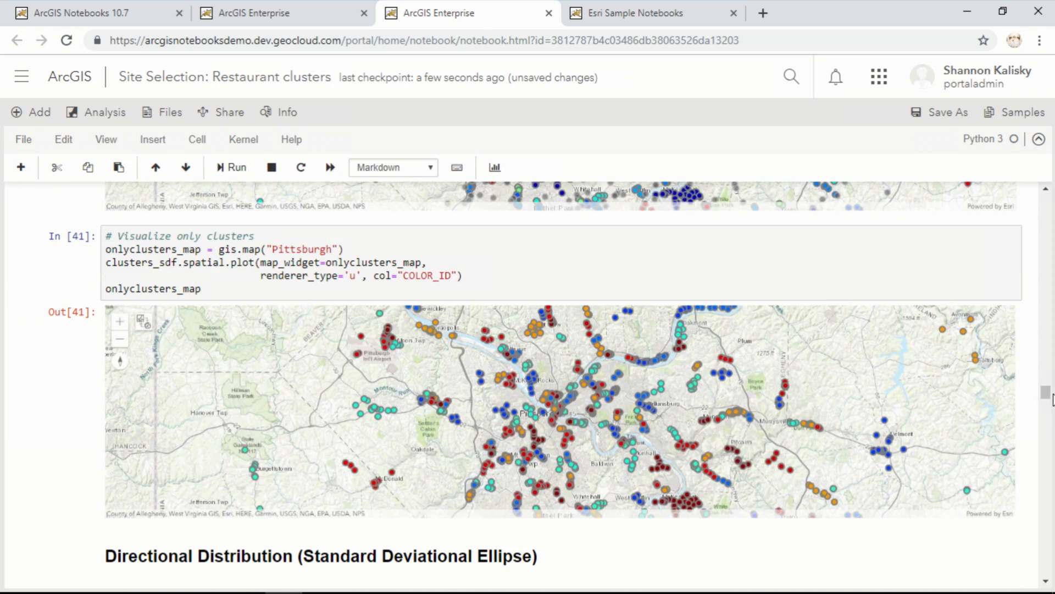
{"action": "mouse_move", "coordinate": [1032, 397]}
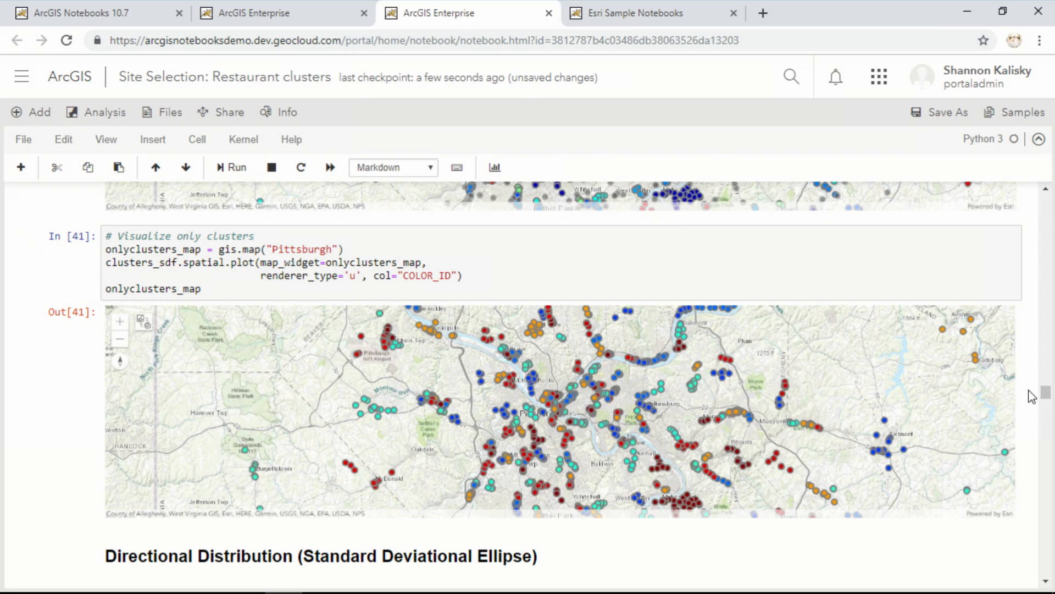
{"action": "scroll", "scroll_direction": "down", "scroll_amount": 3}
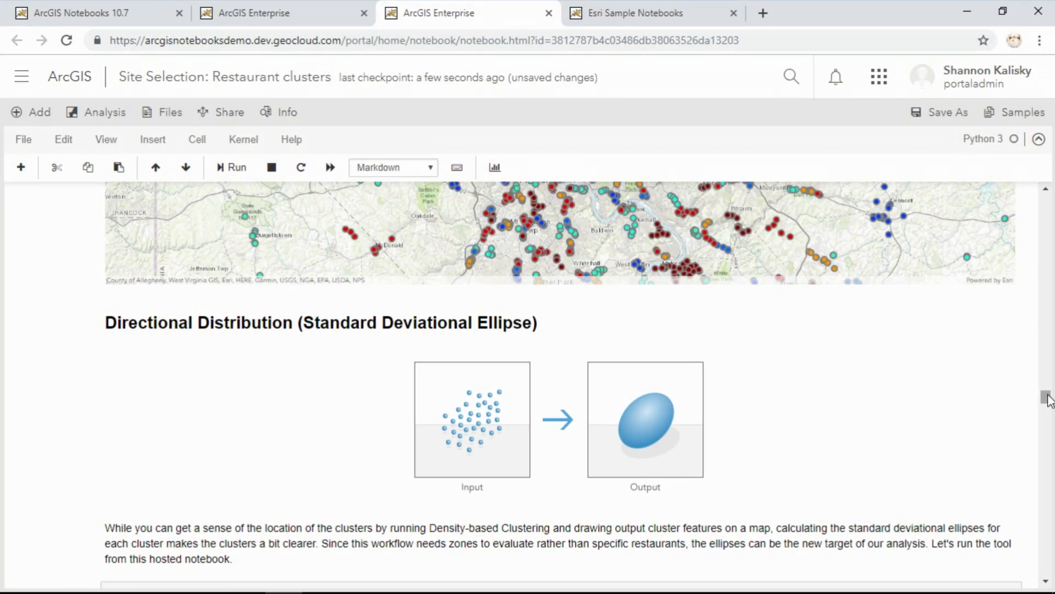
Step: Scroll through the 346-ellipse table to the ellipses_map of Pittsburgh and the prioritization question
{"action": "scroll", "scroll_direction": "down", "scroll_amount": 3}
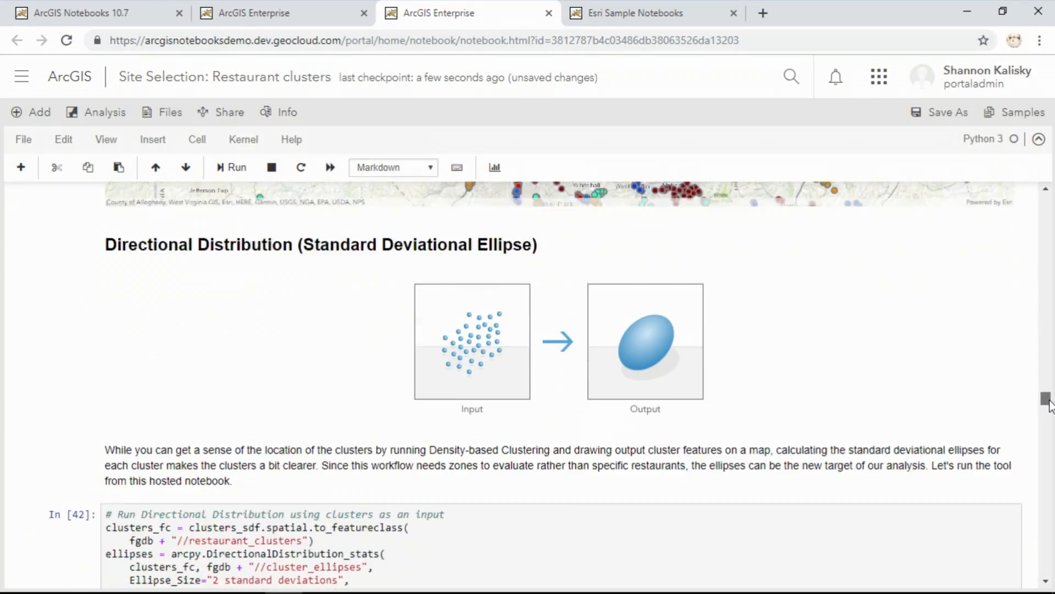
{"action": "scroll", "scroll_direction": "down", "scroll_amount": 3}
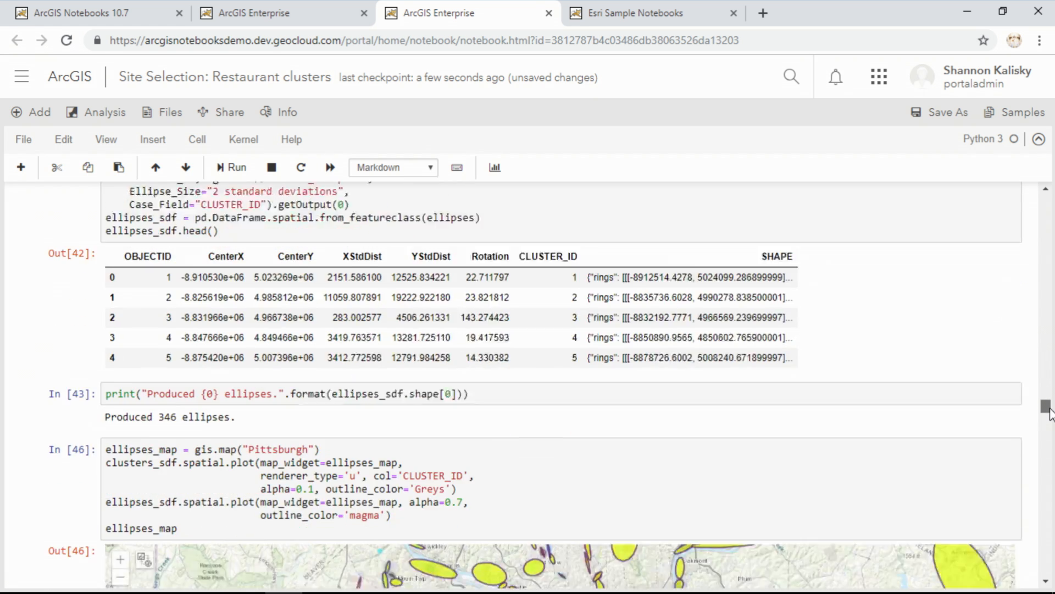
{"action": "scroll", "scroll_direction": "down", "scroll_amount": 3}
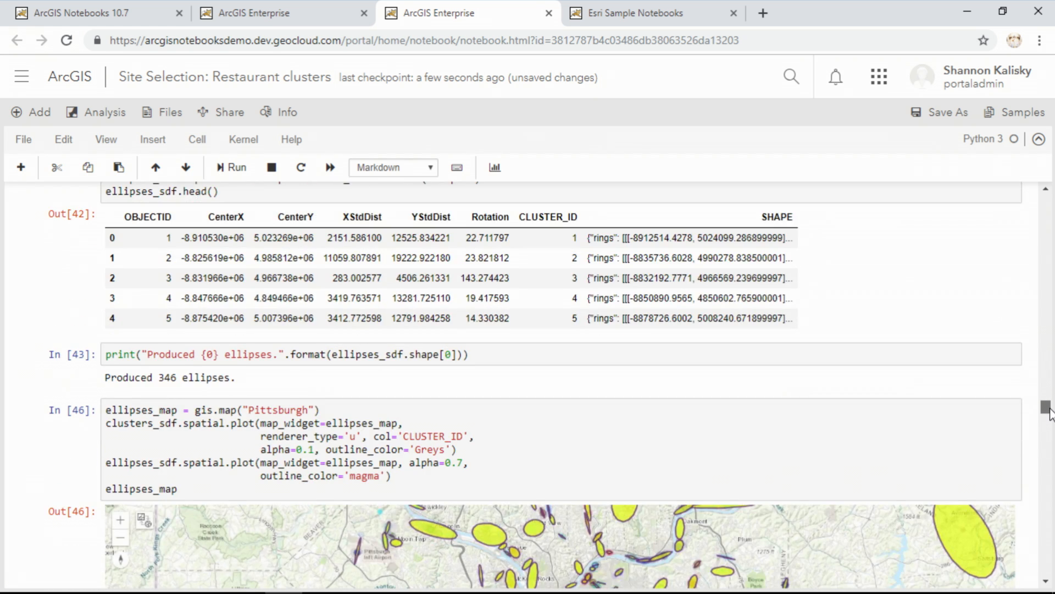
{"action": "scroll", "scroll_direction": "down", "scroll_amount": 3}
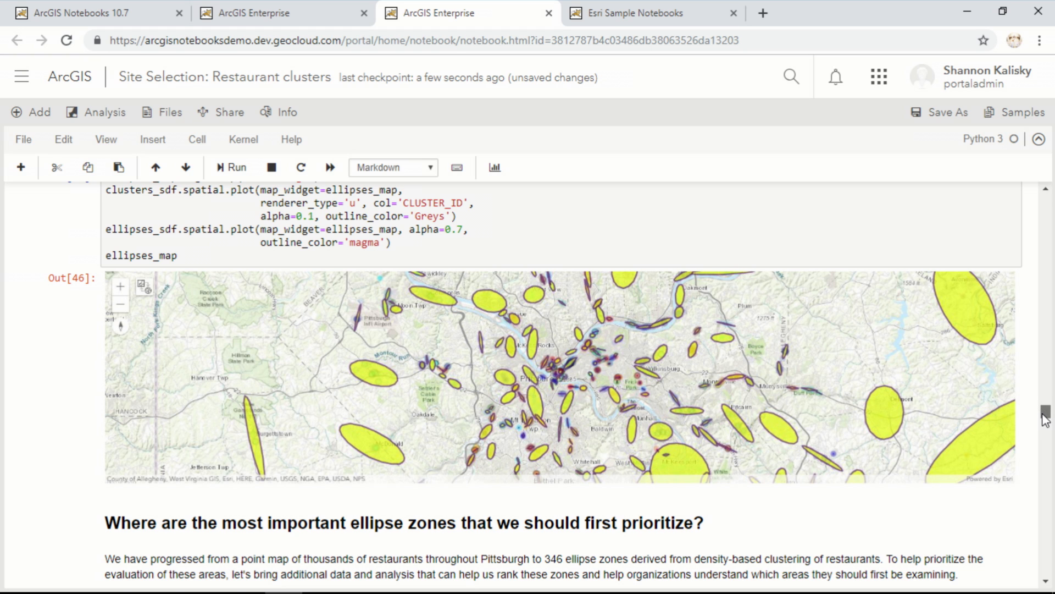
Step: Scroll through the sales, hot spot and priority-score cells to the full_analysis_map and 'Present the results'
{"action": "scroll", "scroll_direction": "down", "scroll_amount": 3}
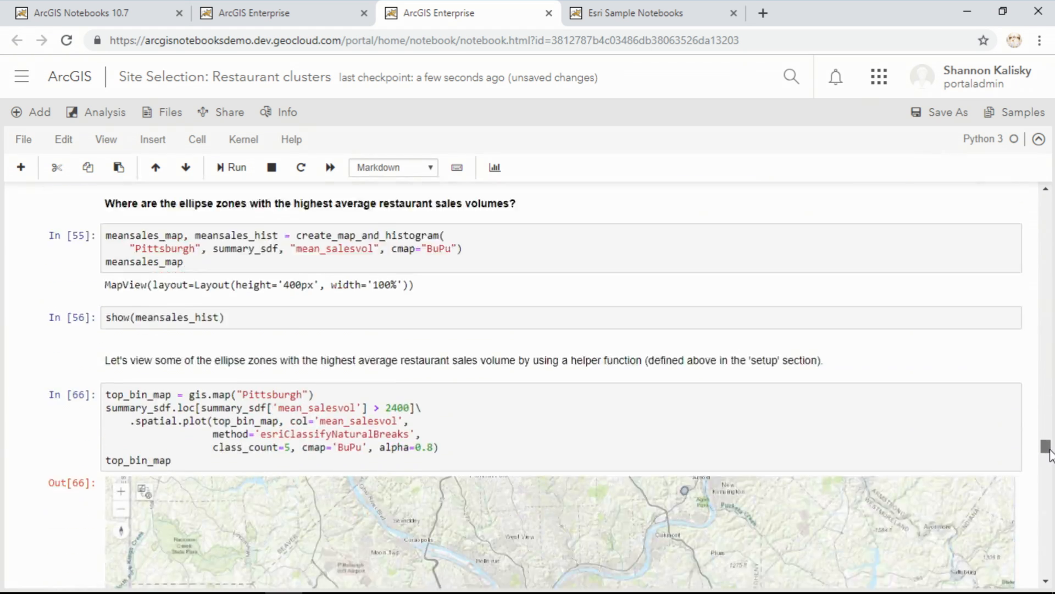
{"action": "scroll", "scroll_direction": "down", "scroll_amount": 3}
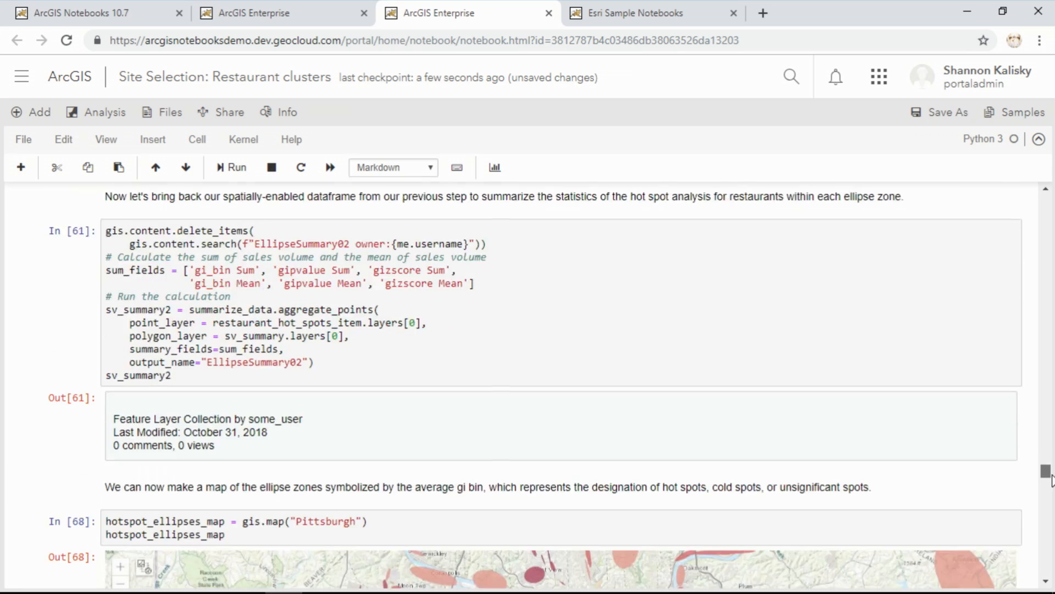
{"action": "scroll", "scroll_direction": "down", "scroll_amount": 3}
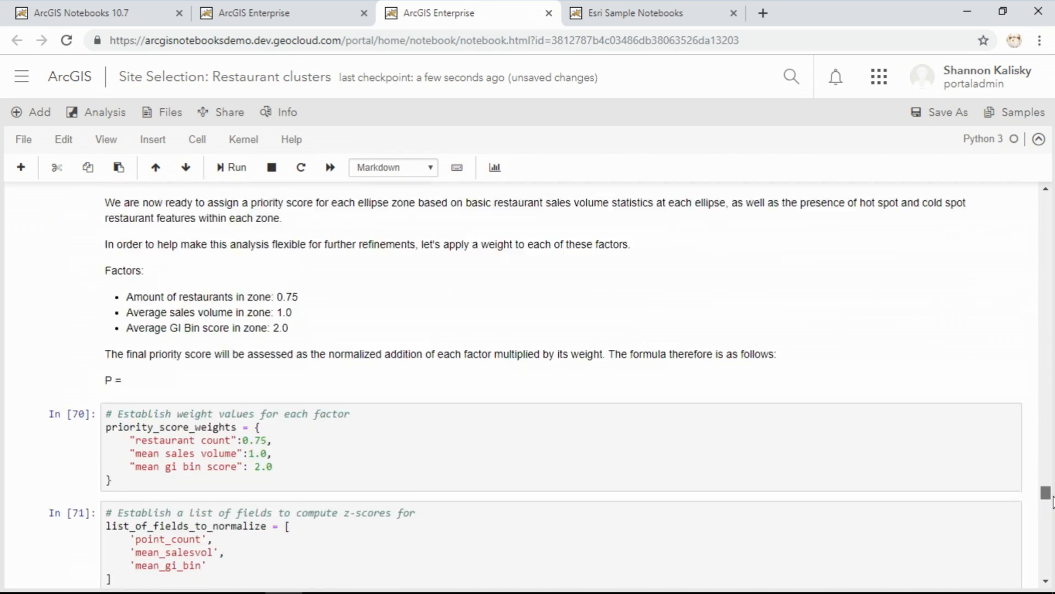
{"action": "scroll", "scroll_direction": "down", "scroll_amount": 3}
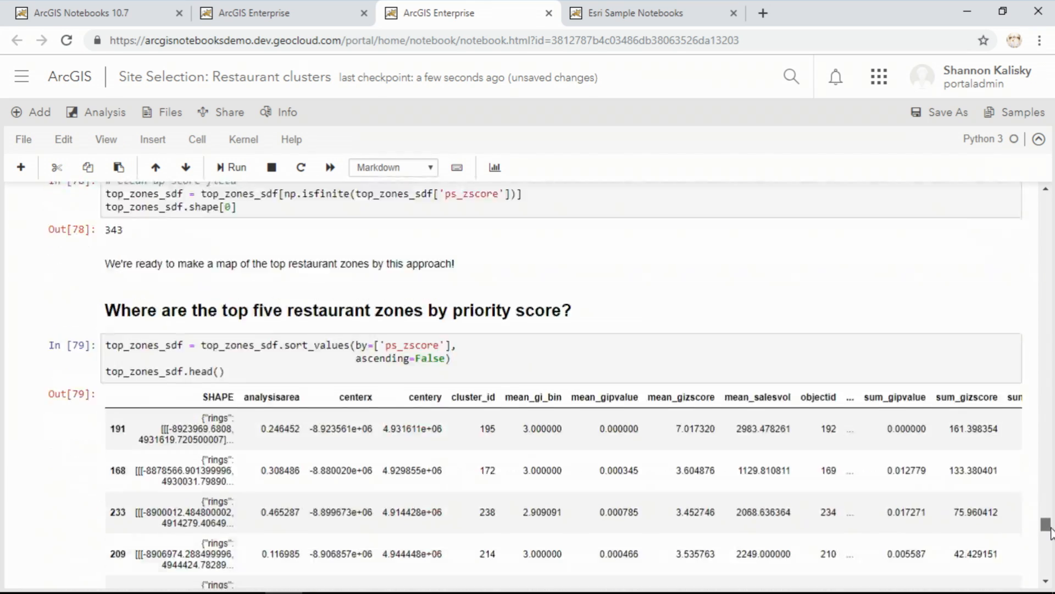
{"action": "scroll", "scroll_direction": "down", "scroll_amount": 3}
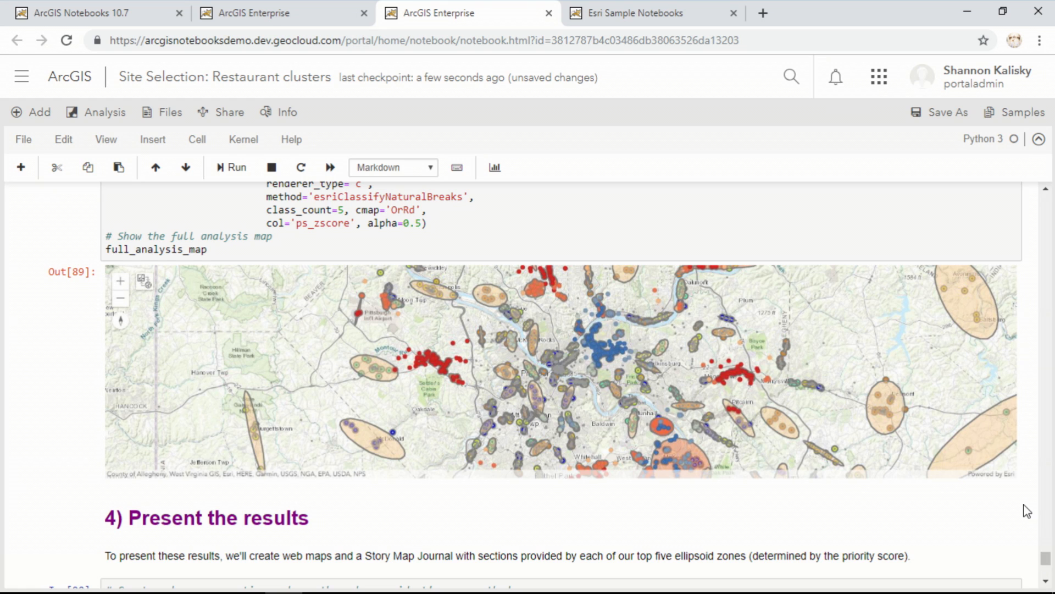
{"action": "mouse_move", "coordinate": [810, 237]}
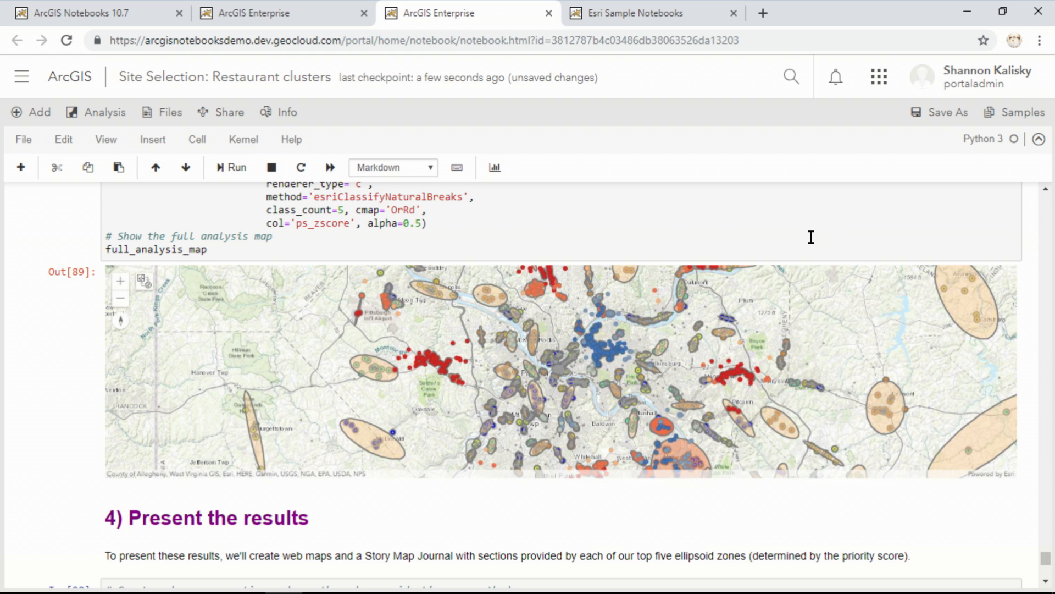